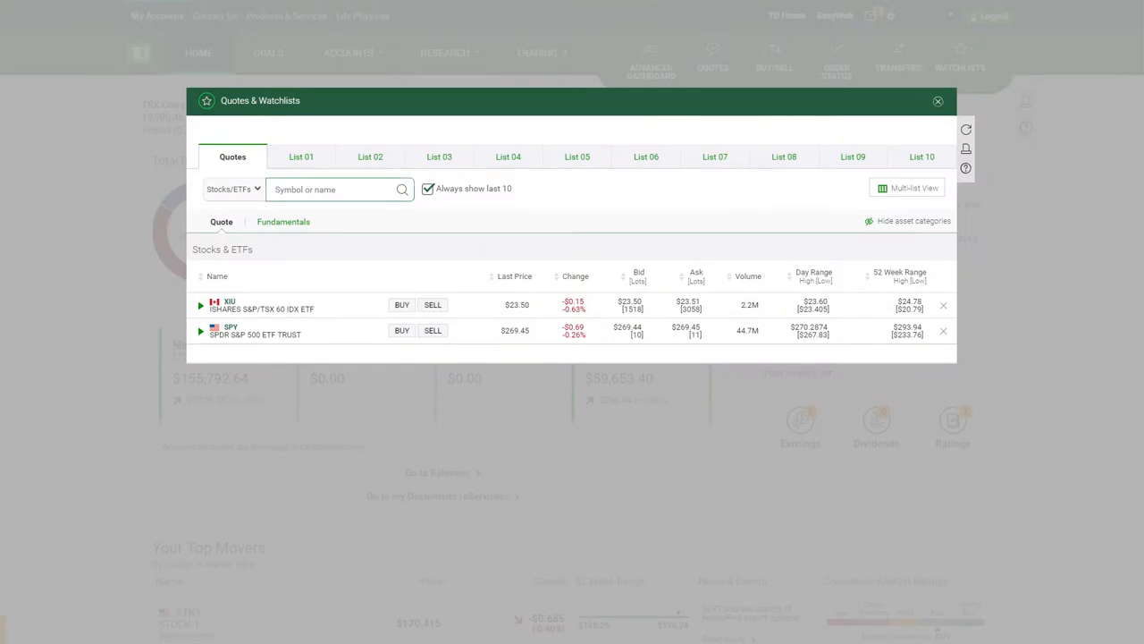
# Step: Add TDB, the TD Canadian Aggregate Bond Index ETF, to the quotes list
pyautogui.write('tdb')
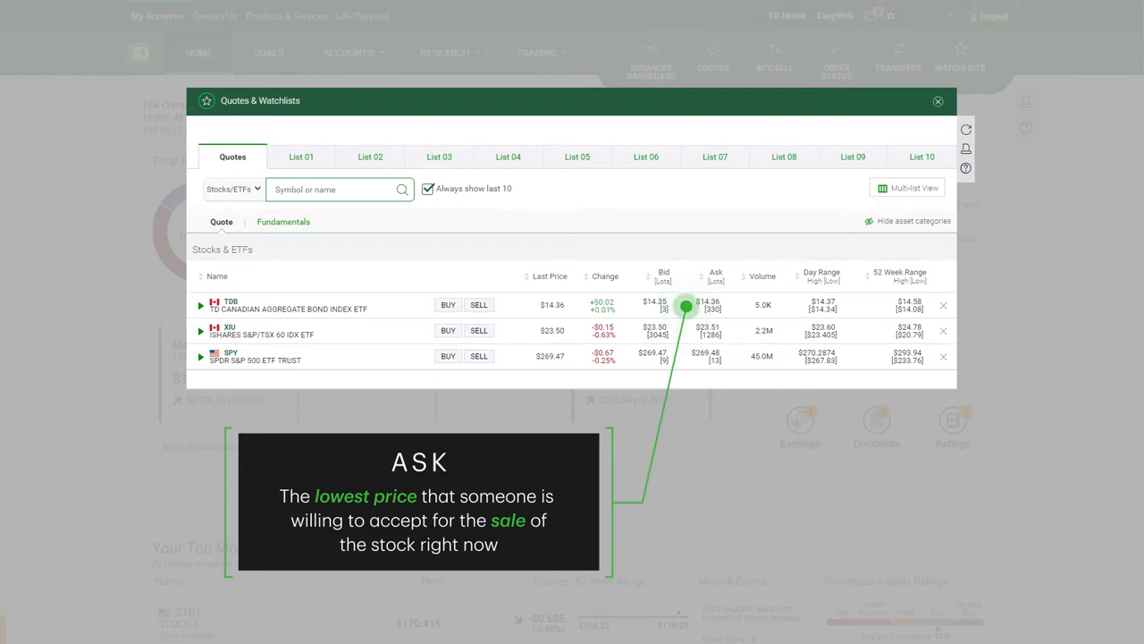
pyautogui.moveTo(744, 304)
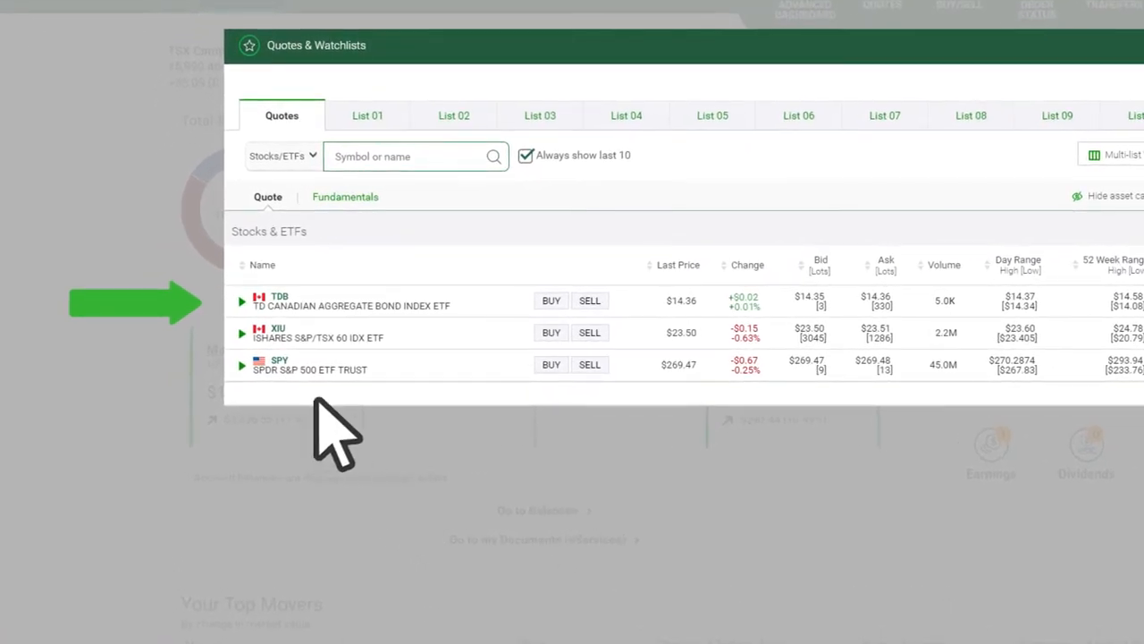
# Step: Expand the TDB quote row and start a Buy order for TDB
pyautogui.click(242, 300)
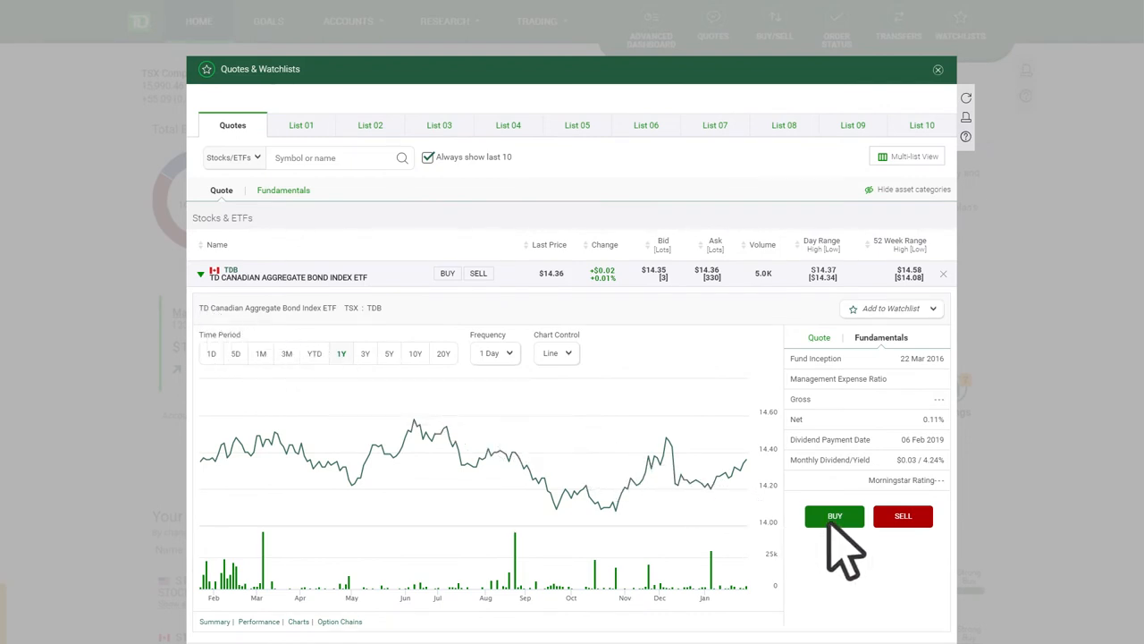
pyautogui.click(833, 515)
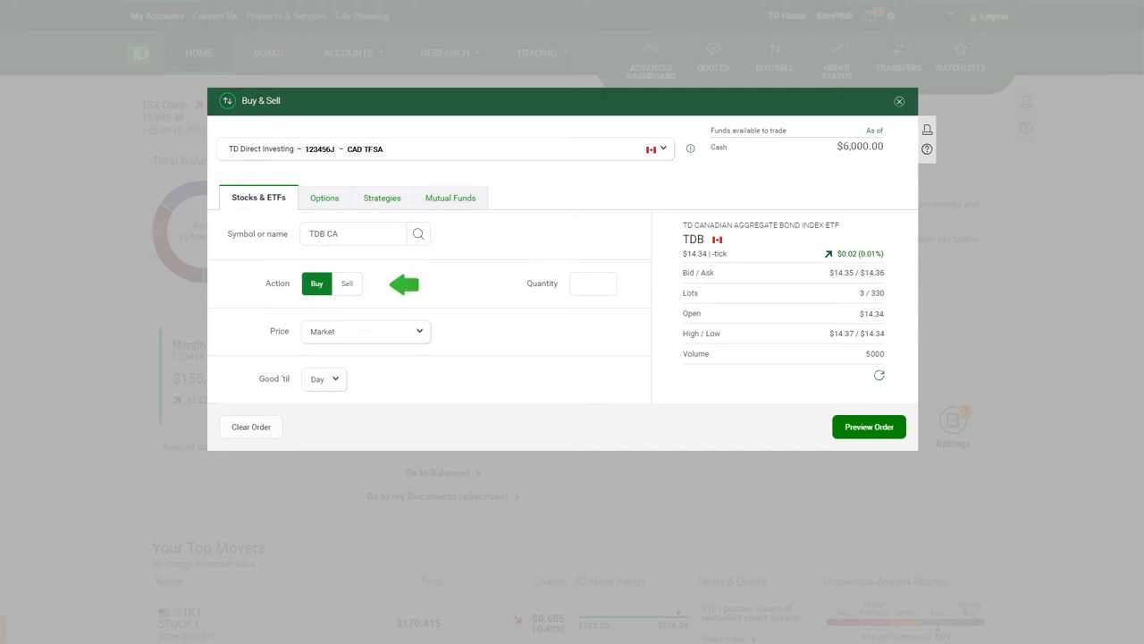
# Step: Set the TDB buy order quantity to 100 units
pyautogui.click(593, 283)
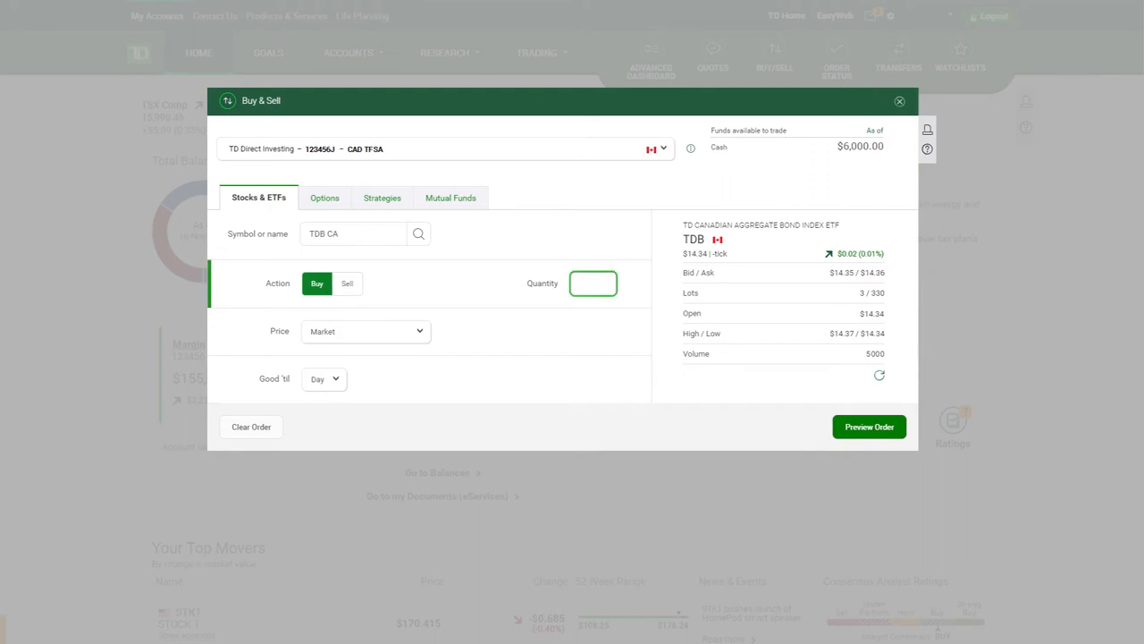
pyautogui.write('100')
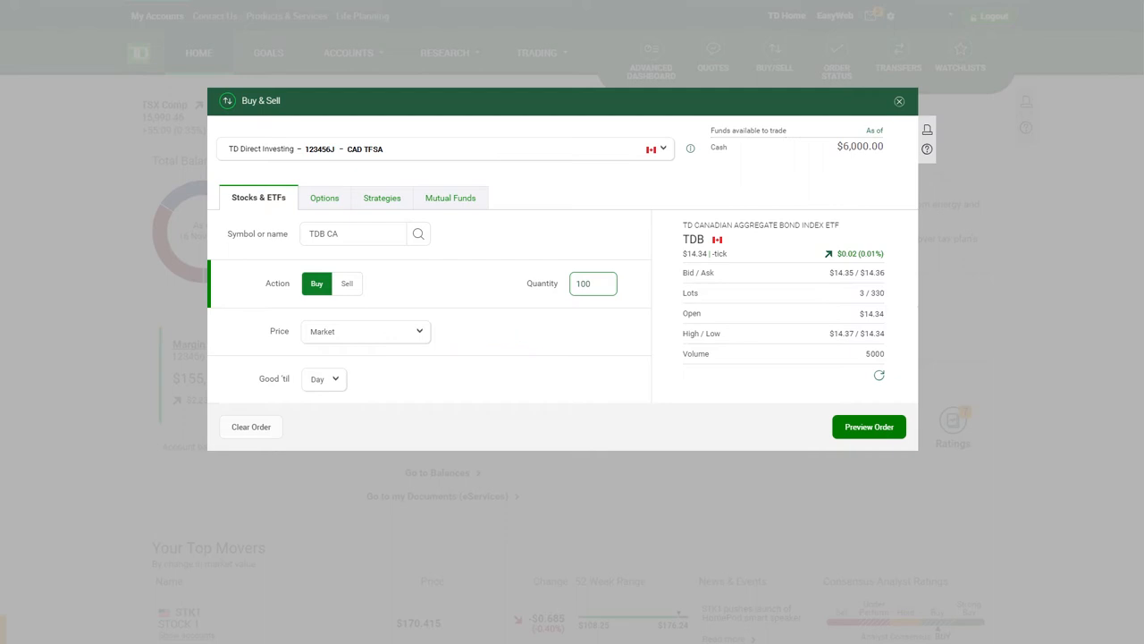
pyautogui.click(365, 331)
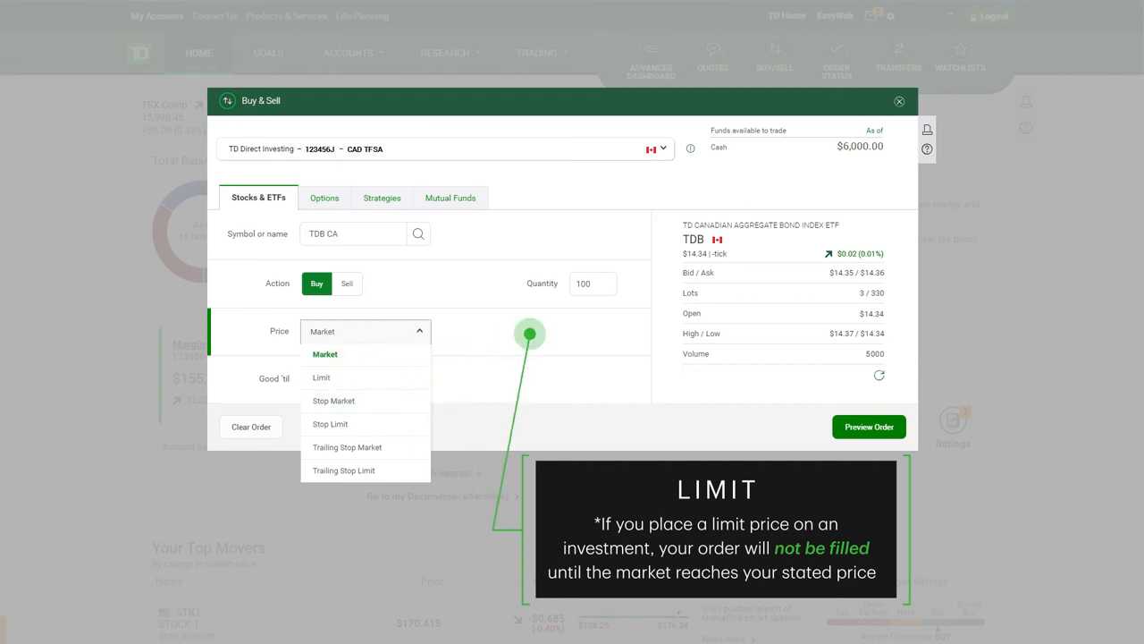
# Step: Make the order a Limit order at $14.00, good for the Day
pyautogui.click(322, 376)
pyautogui.write('14')
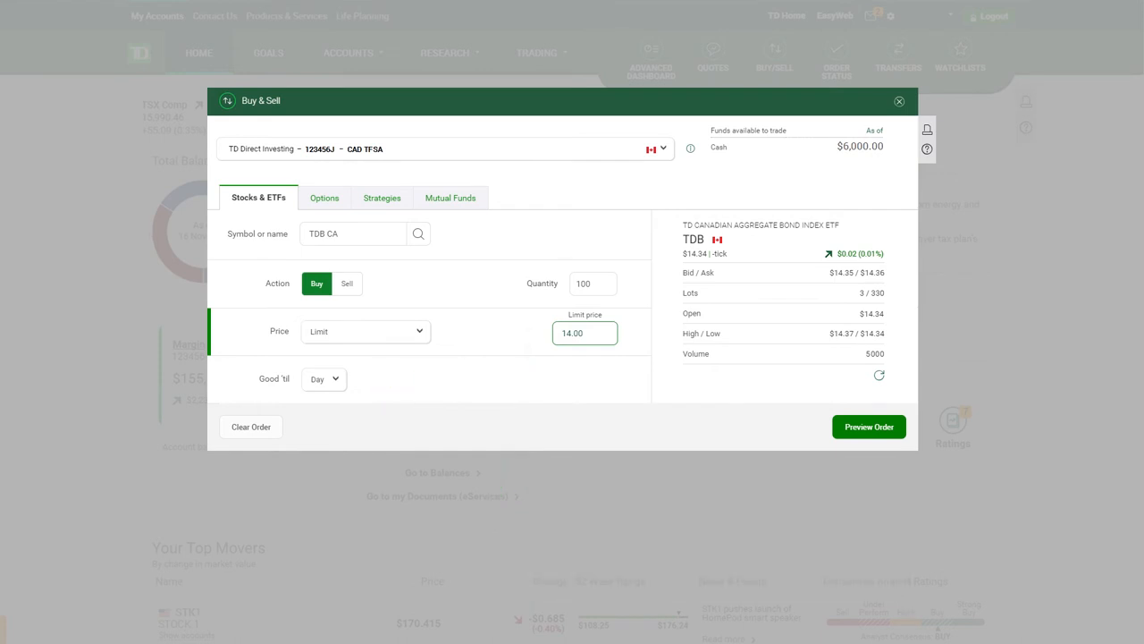
pyautogui.click(323, 379)
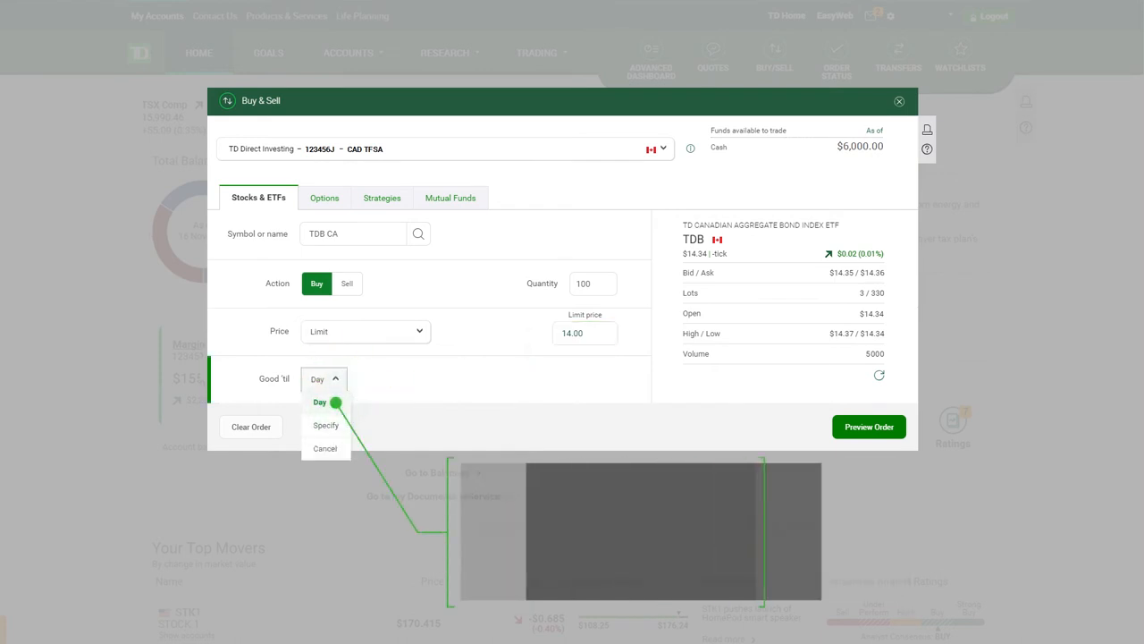
pyautogui.moveTo(320, 401)
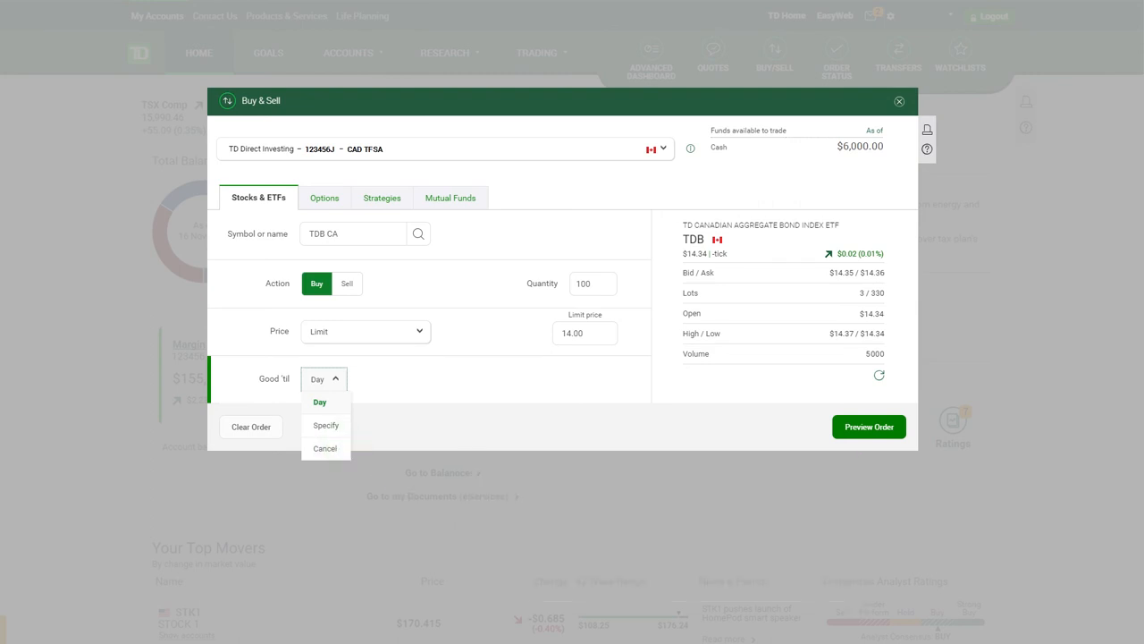
pyautogui.click(319, 401)
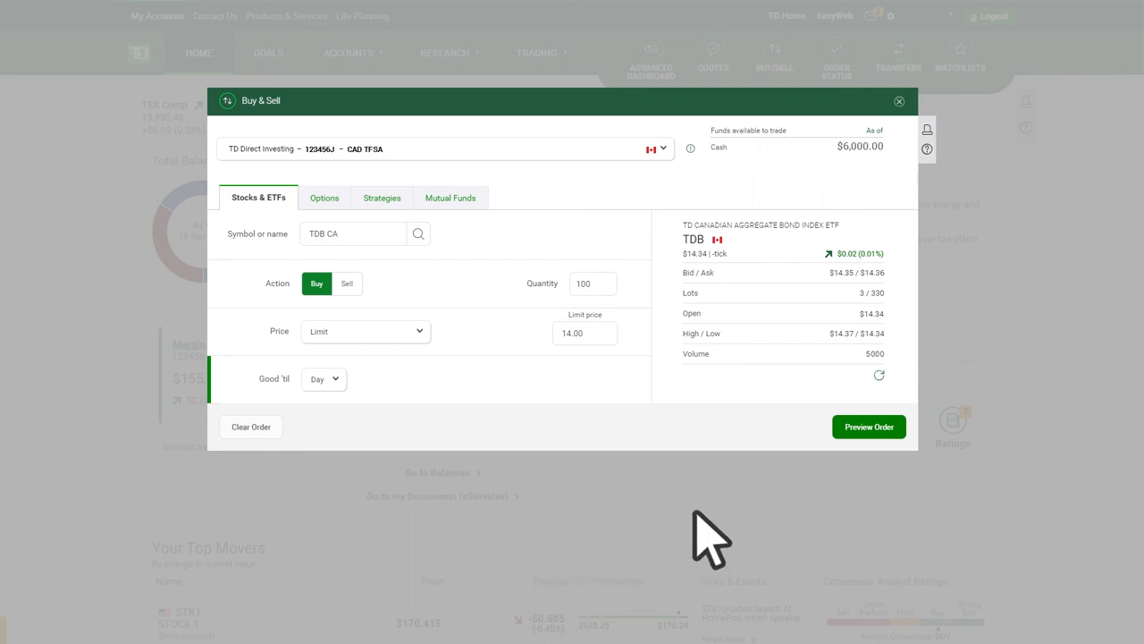
# Step: Preview and send the 100-unit TDB limit buy order, reaching the Thank You confirmation
pyautogui.click(869, 426)
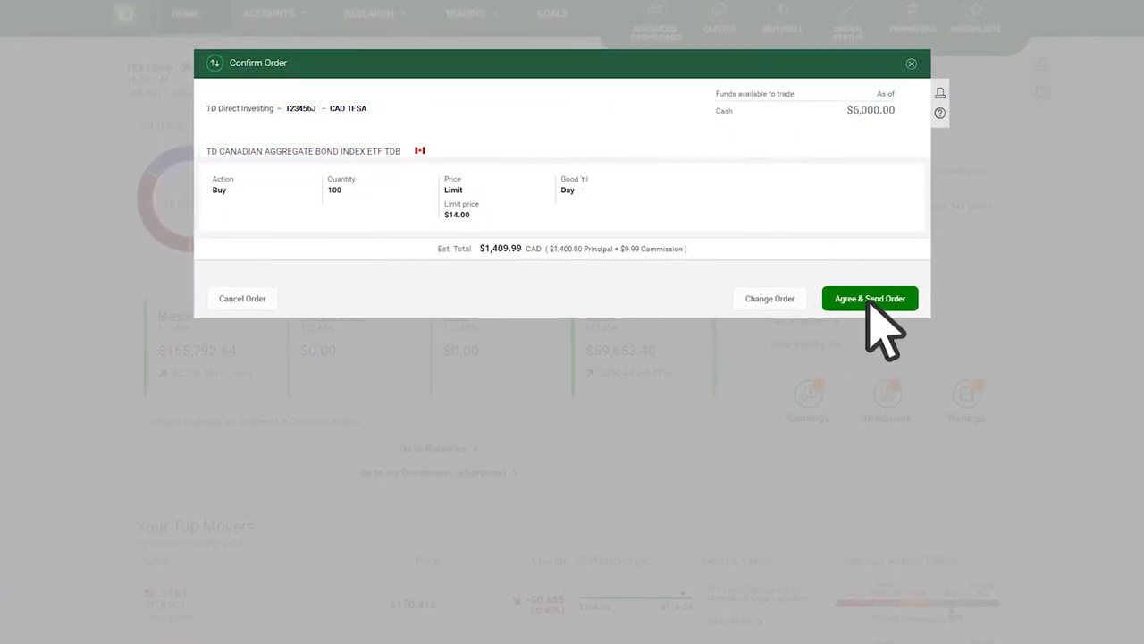
pyautogui.click(869, 297)
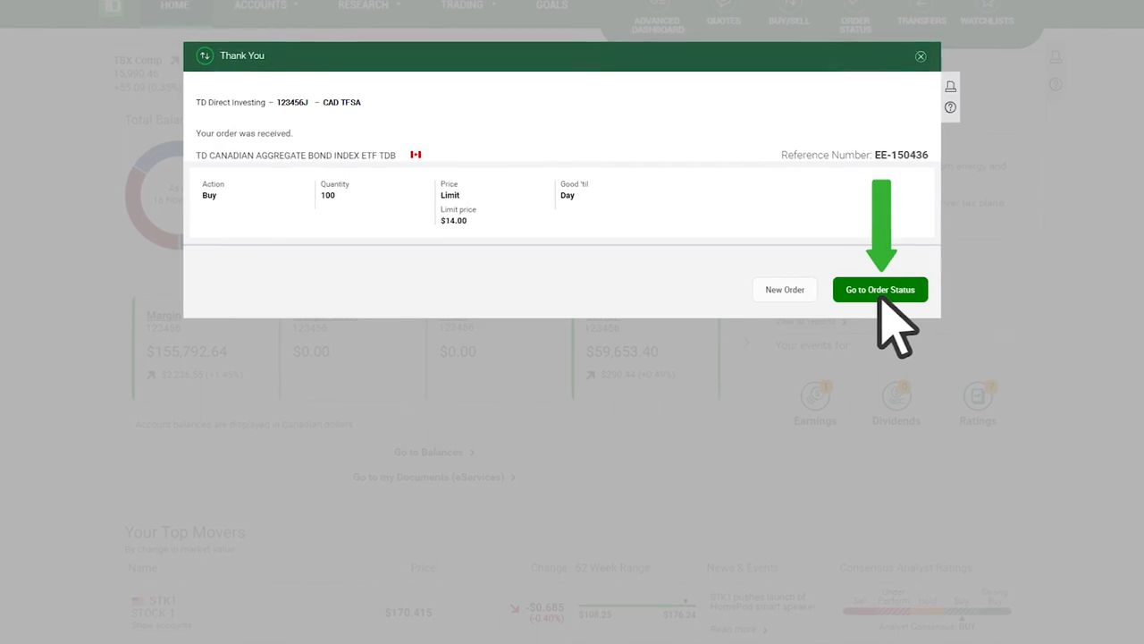
pyautogui.click(879, 290)
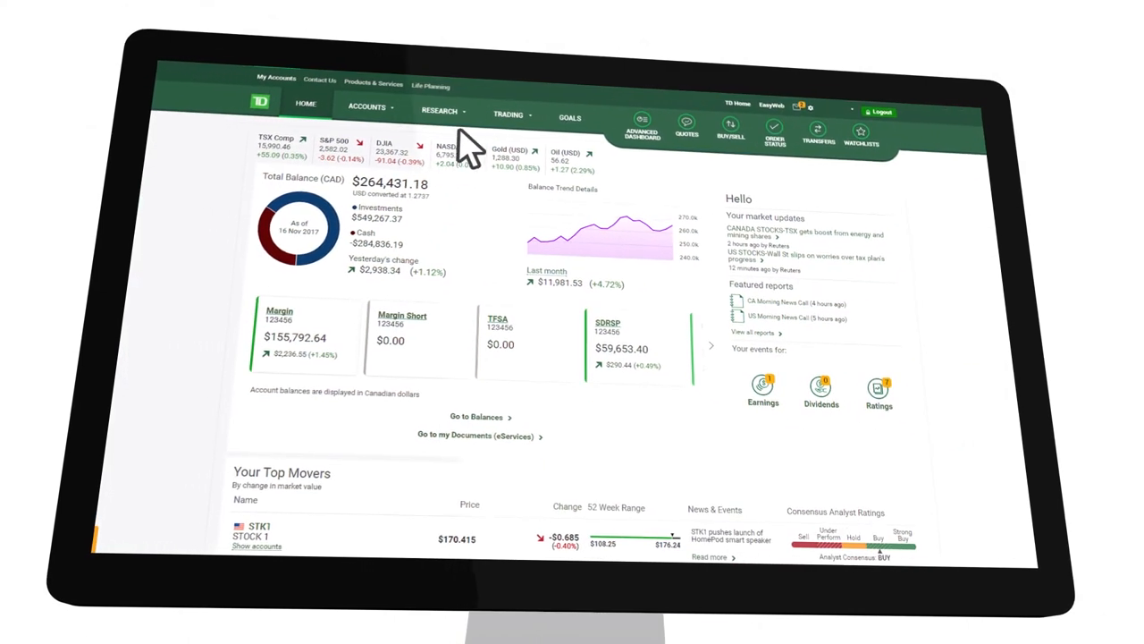
# Step: Show the Research menu options on the WebBroker home page
pyautogui.click(437, 111)
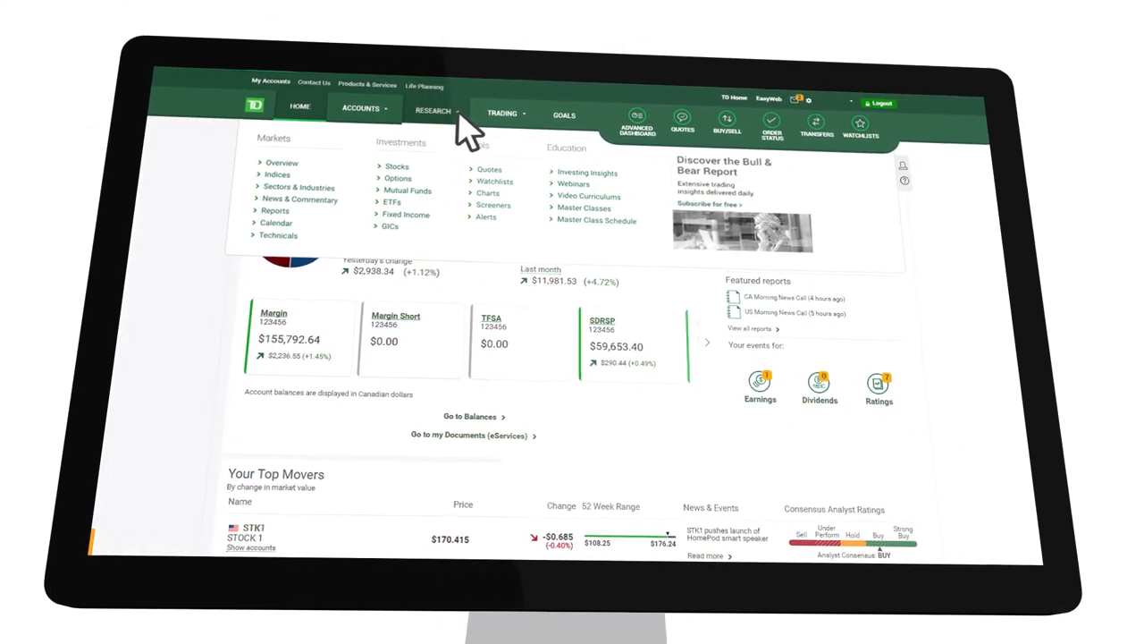